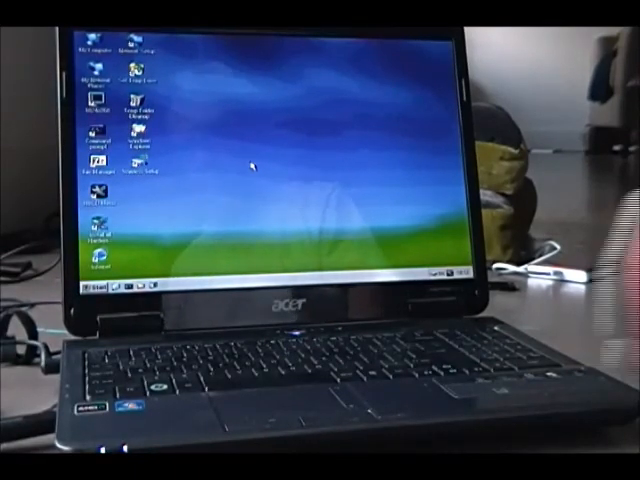
Open the Shut Down Windows dialog from the Start menu's Shut Down entry
click(96, 283)
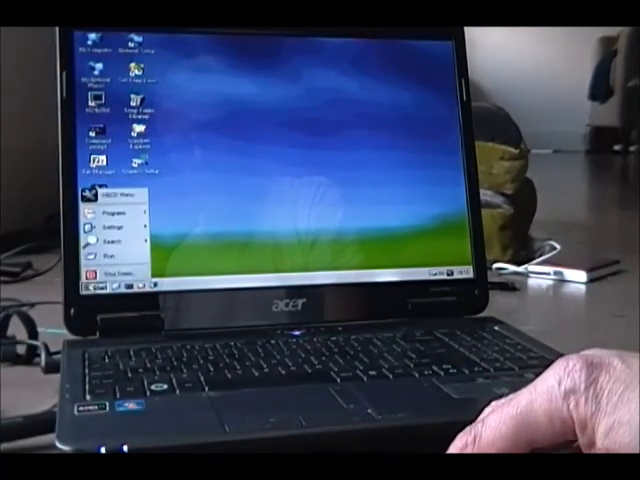
click(119, 270)
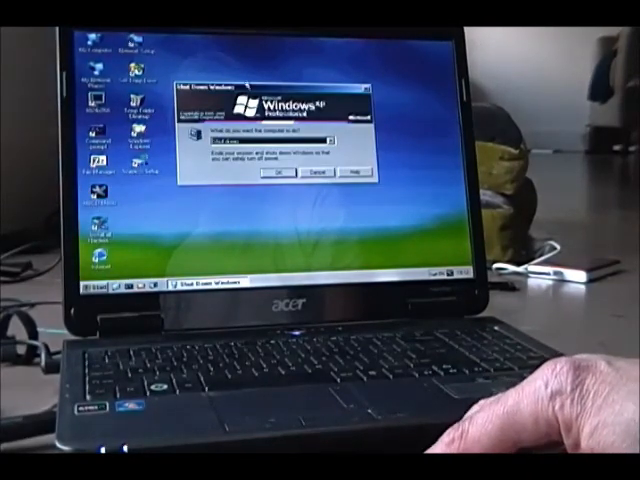